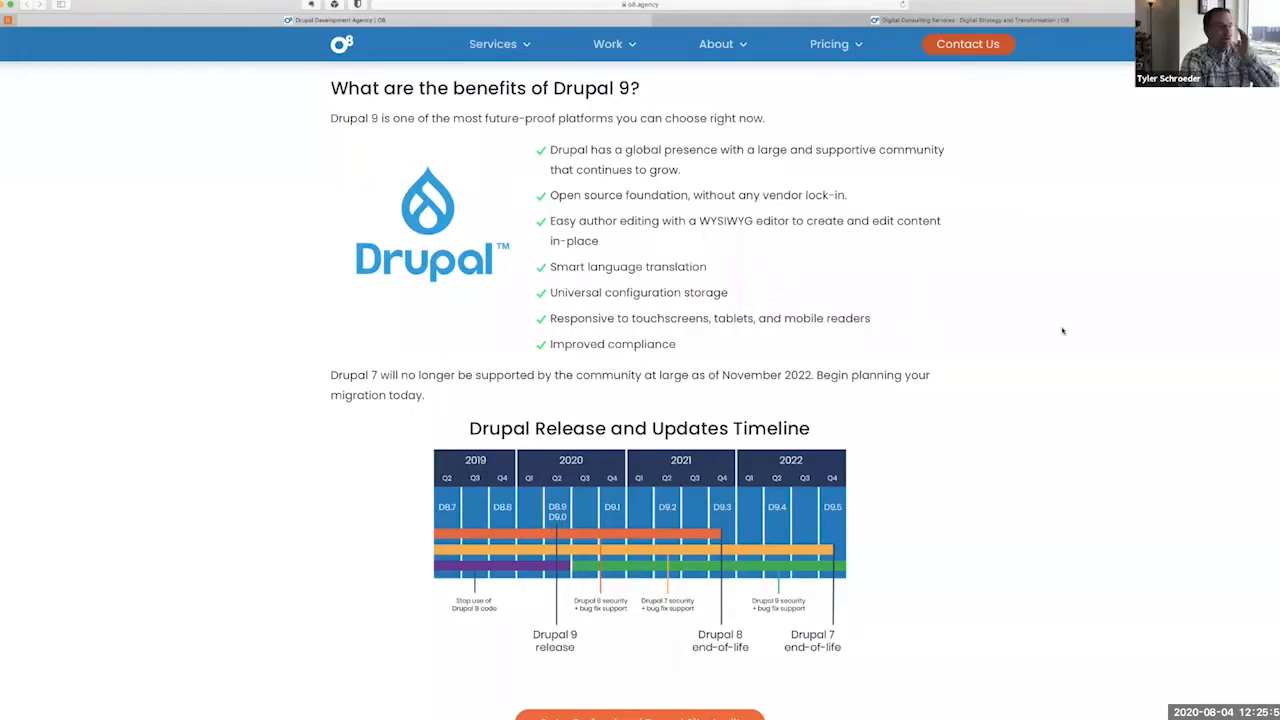
mouse_move(760, 528)
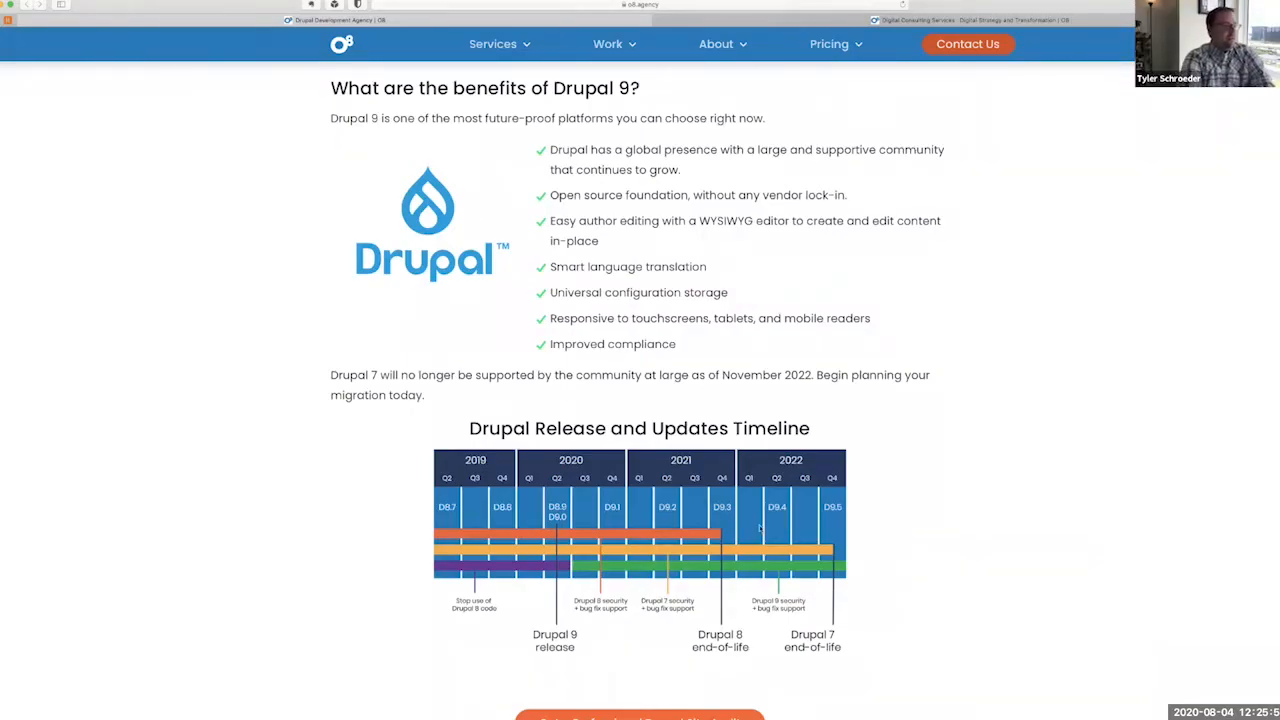
mouse_move(1080, 463)
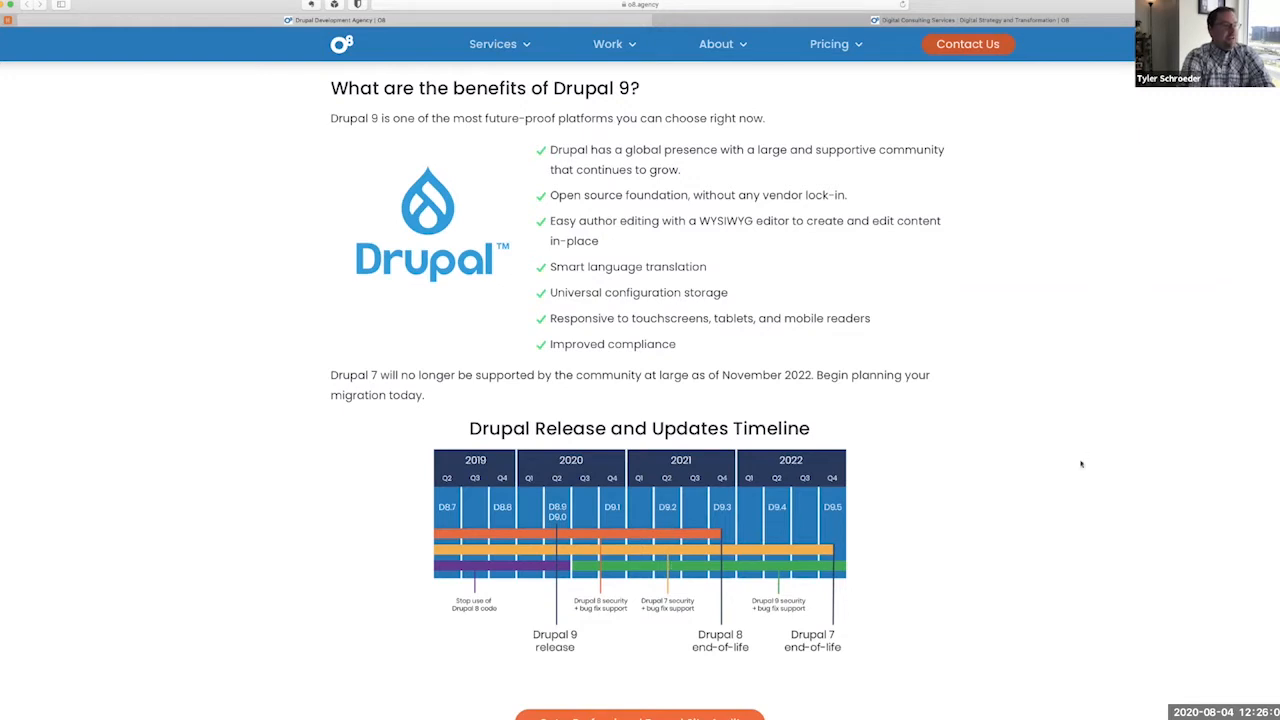
mouse_move(718, 590)
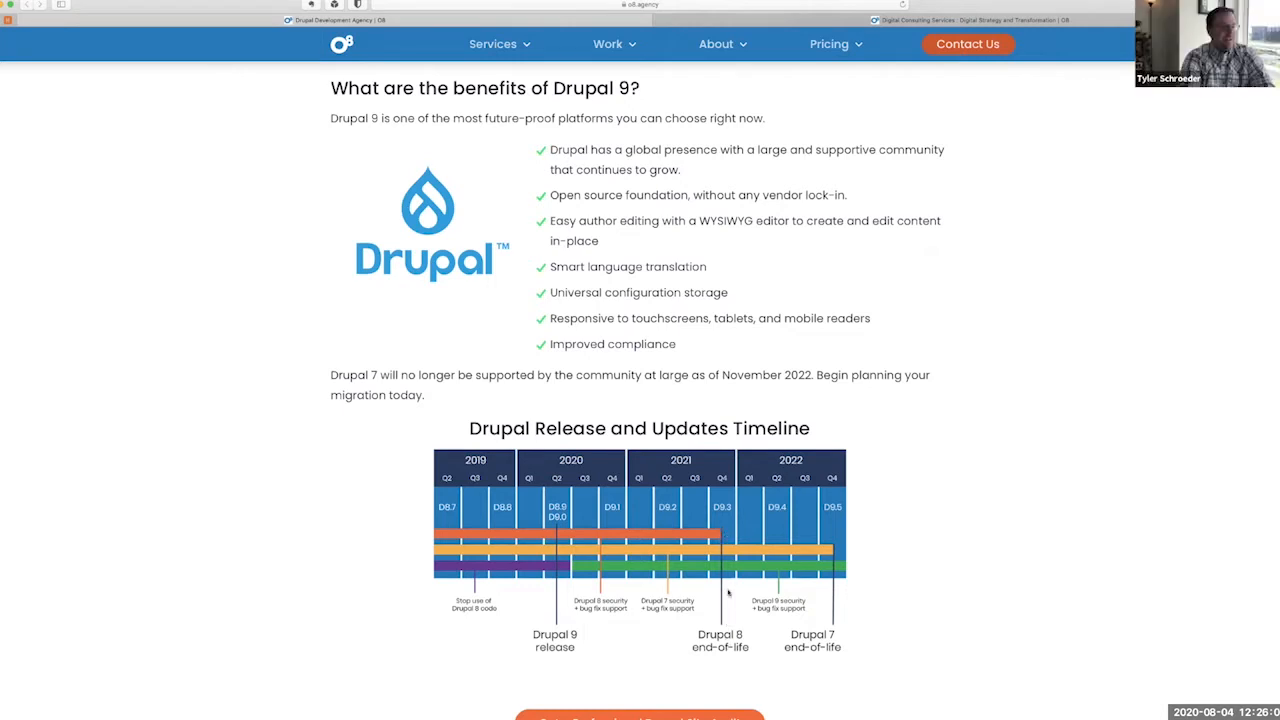
mouse_move(722, 530)
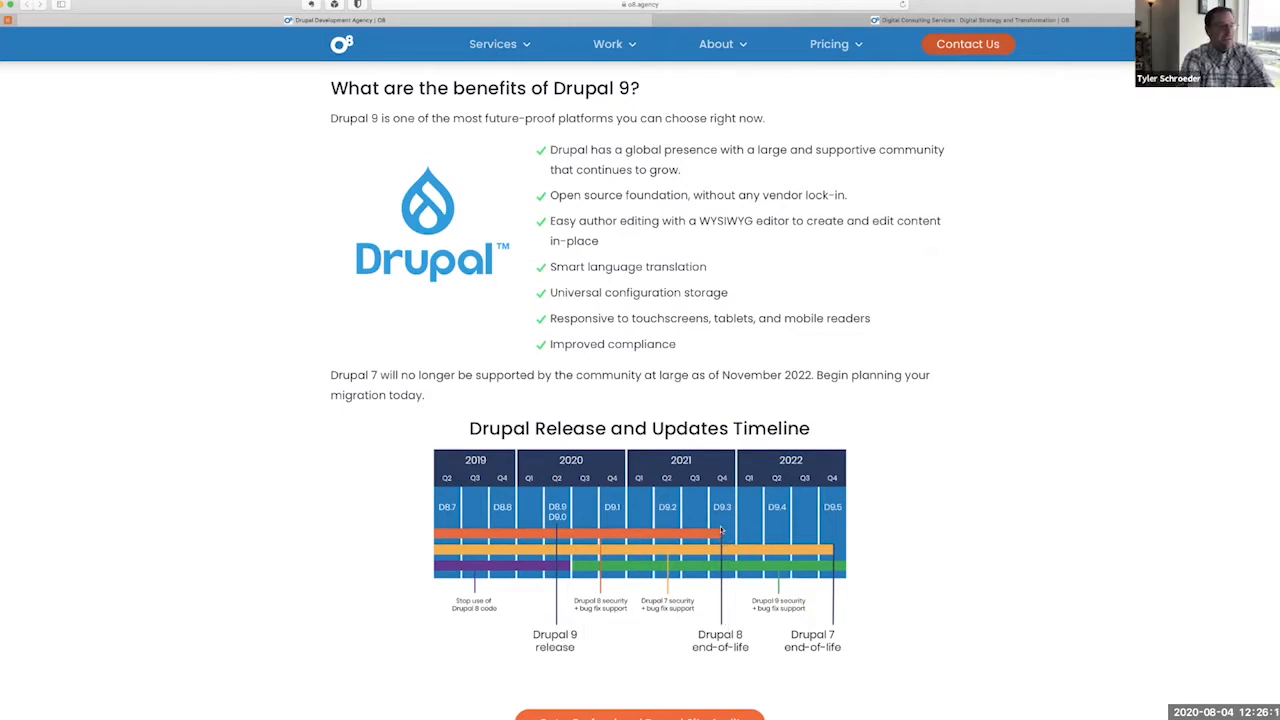
mouse_move(724, 531)
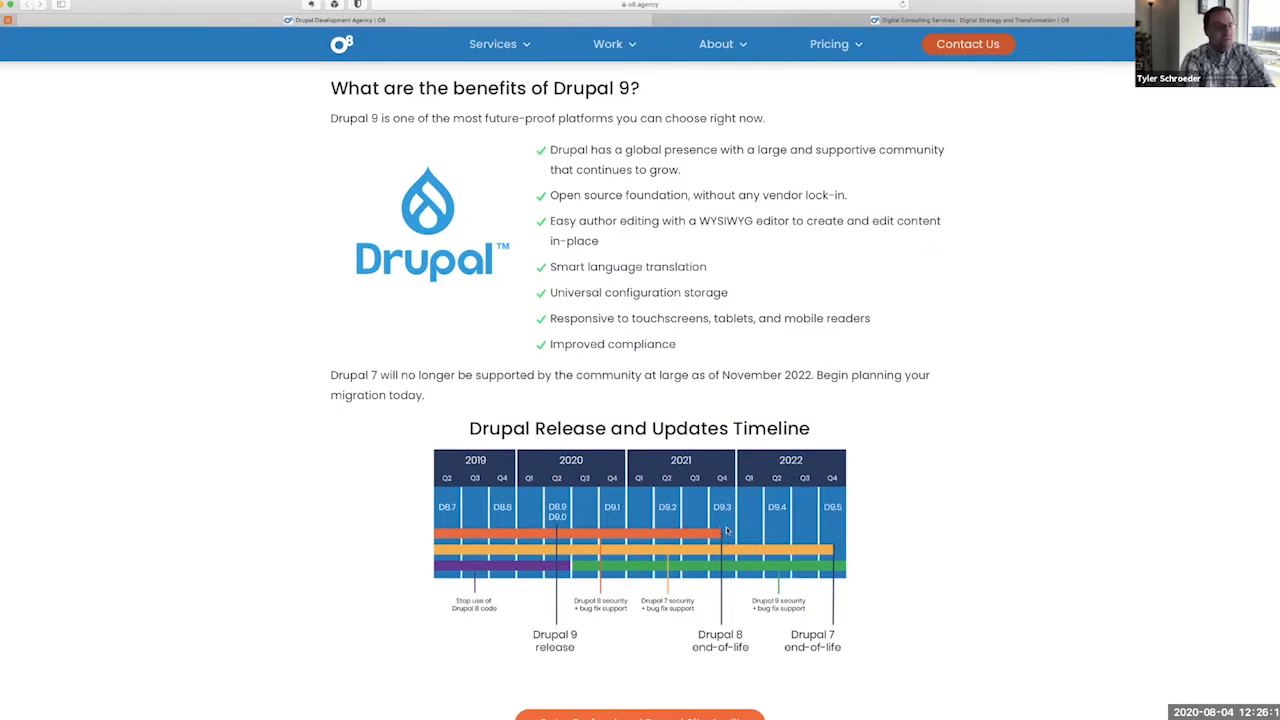
mouse_move(837, 551)
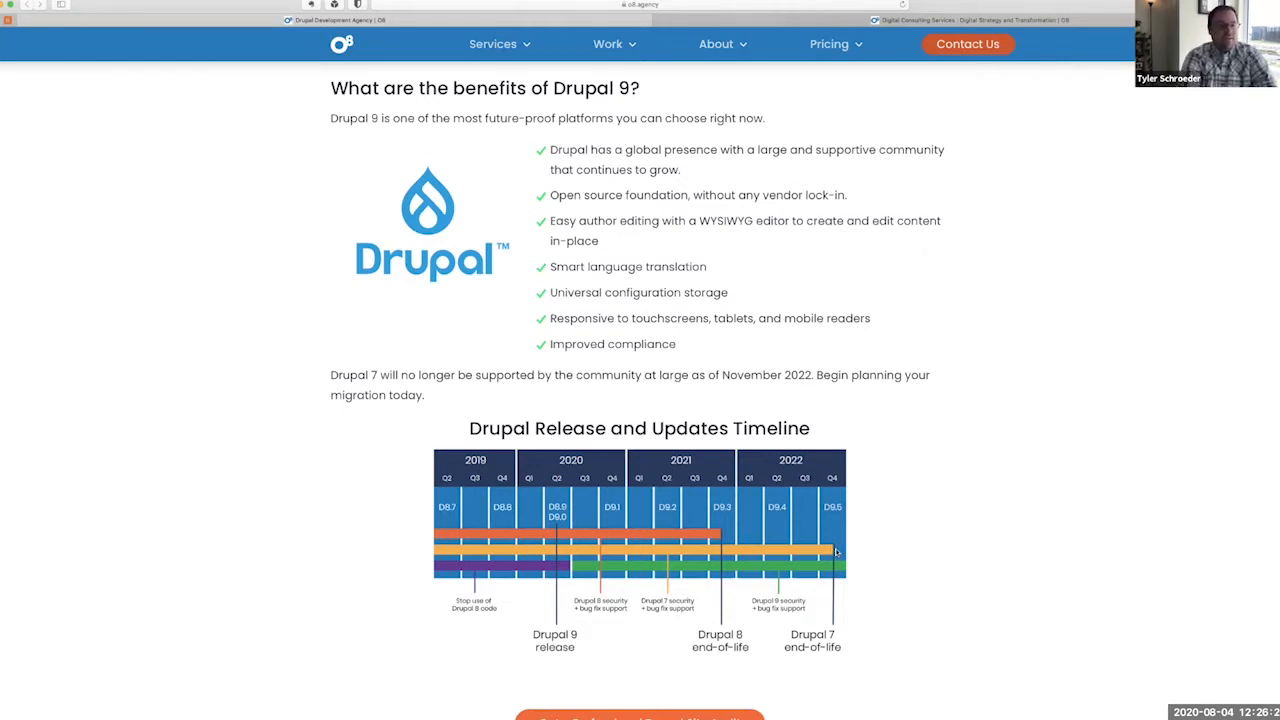
mouse_move(720, 537)
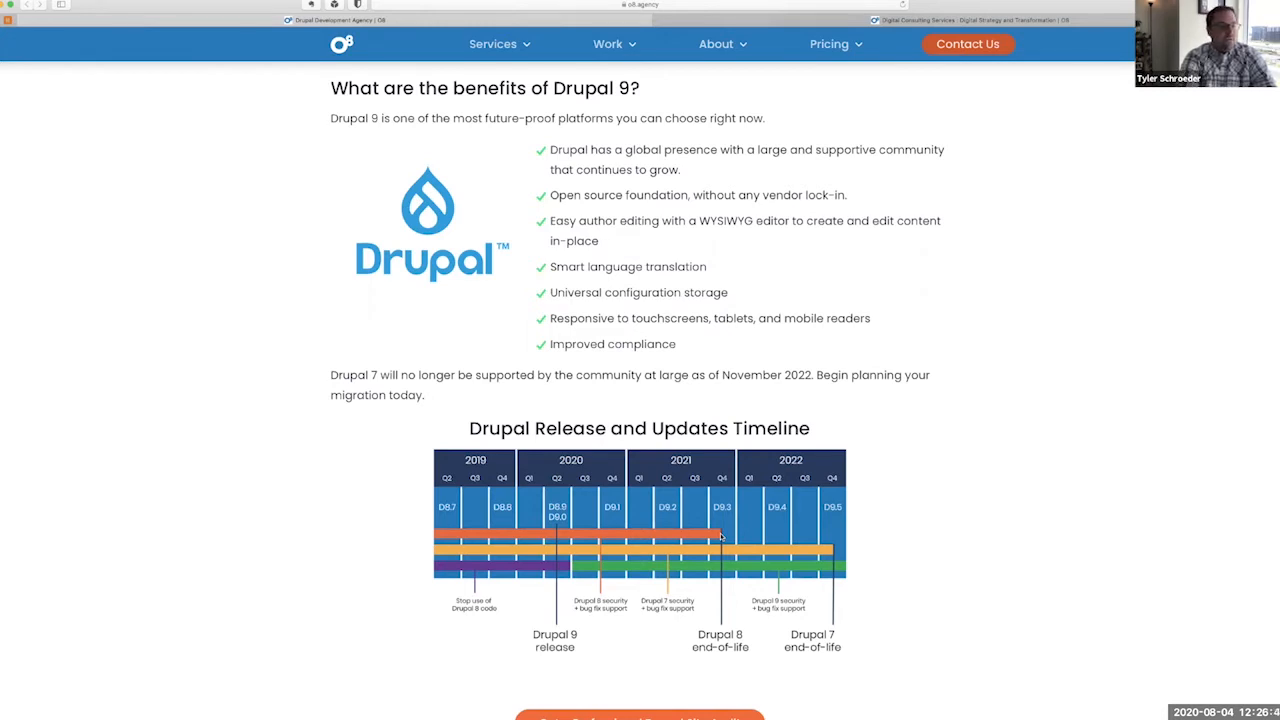
mouse_move(715, 537)
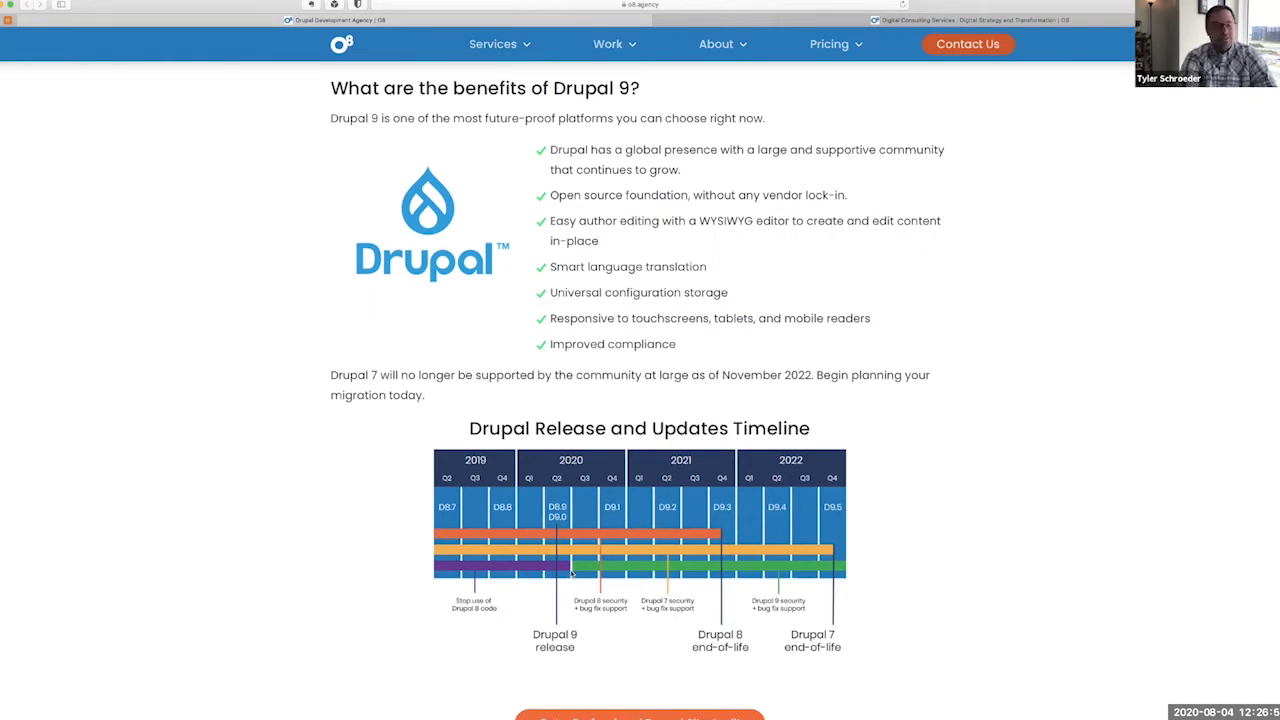
mouse_move(777, 560)
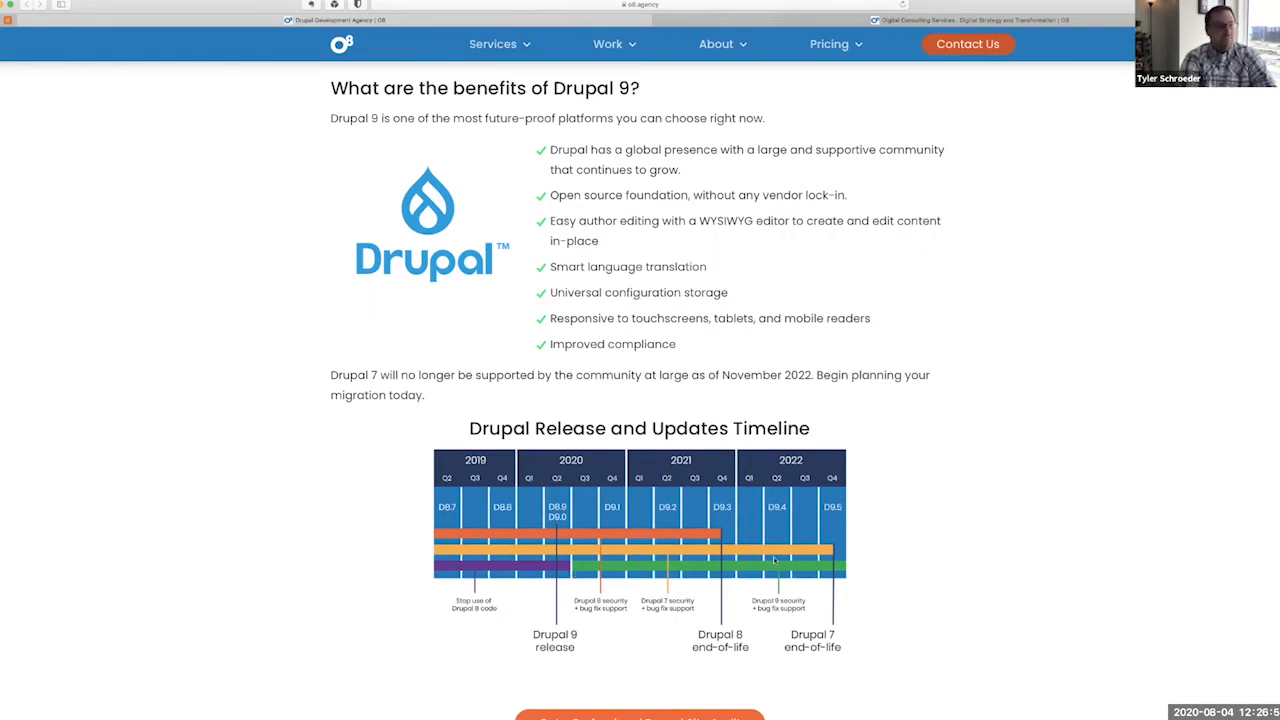